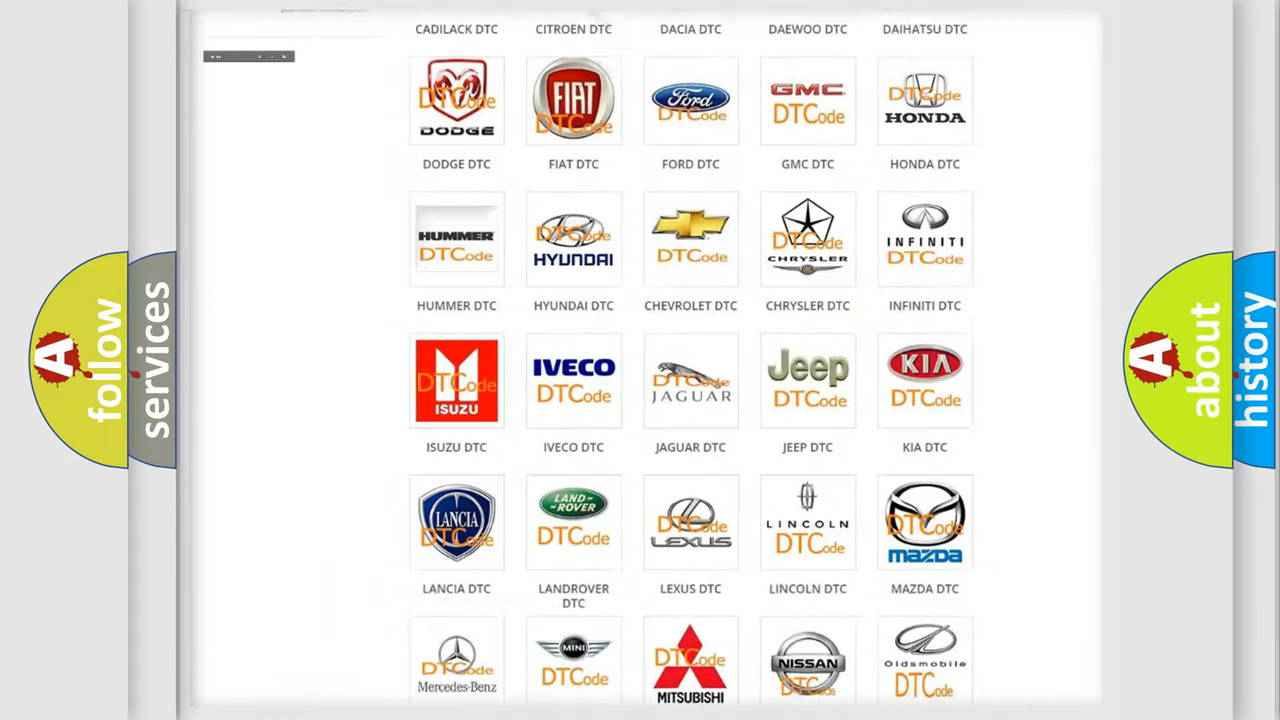
# Open the Jeep diagnostic code list from the DTC section and scroll through its codes back to the top
pyautogui.scroll(3)
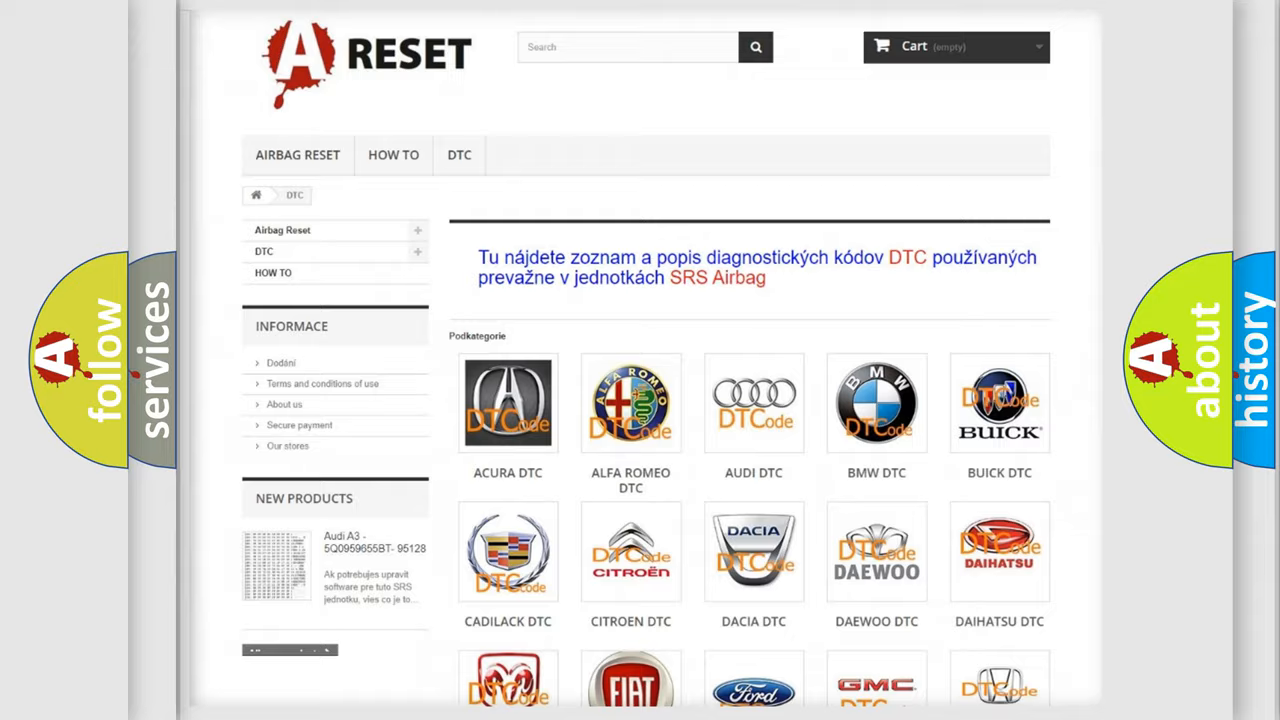
pyautogui.scroll(-3)
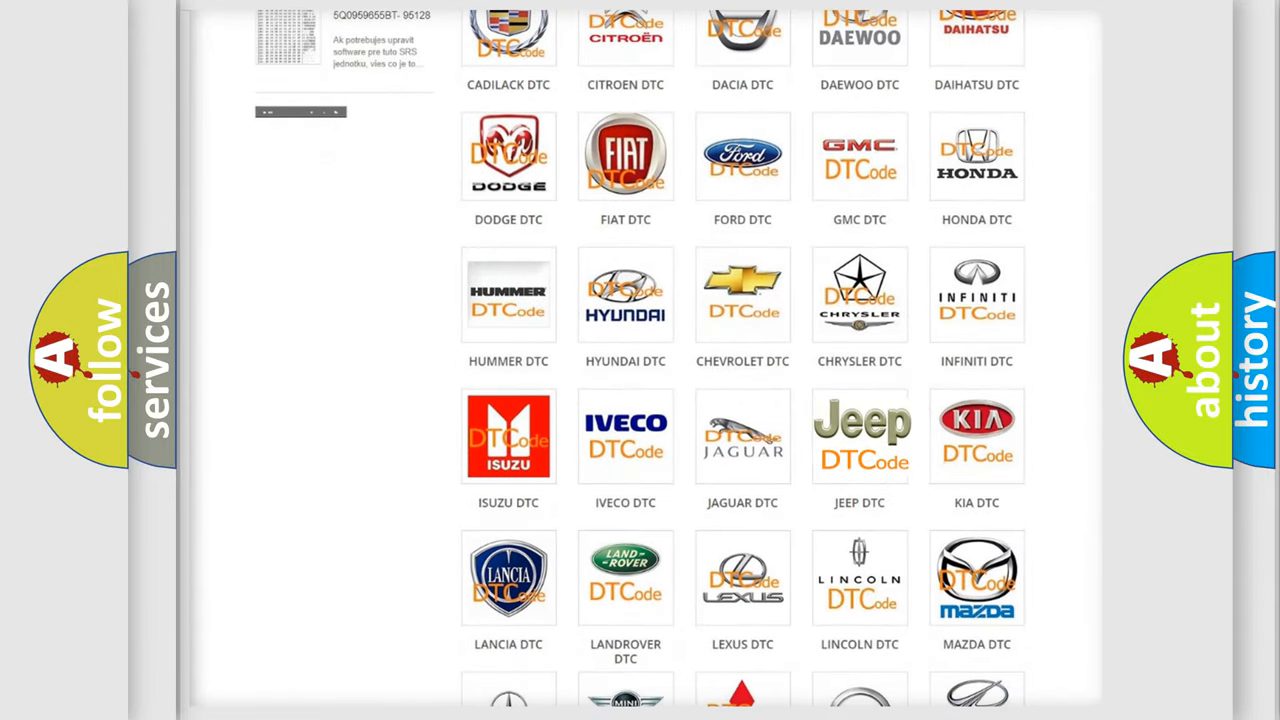
pyautogui.click(860, 436)
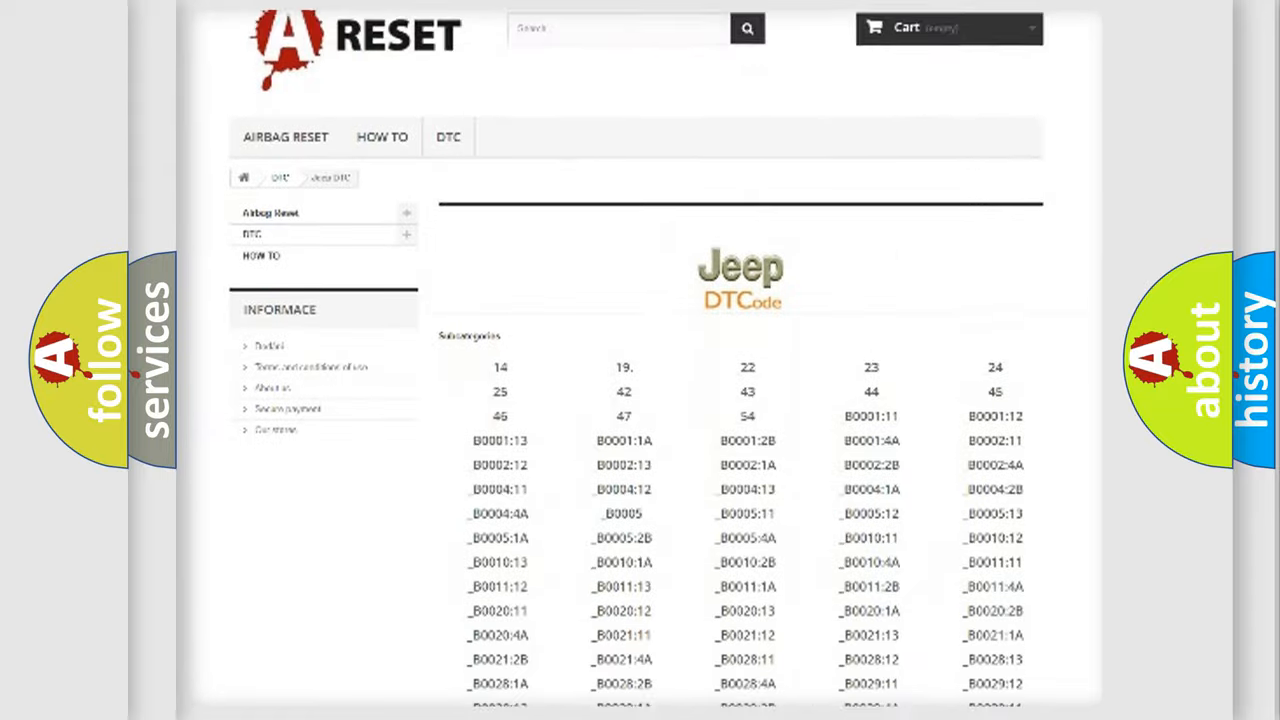
pyautogui.scroll(-3)
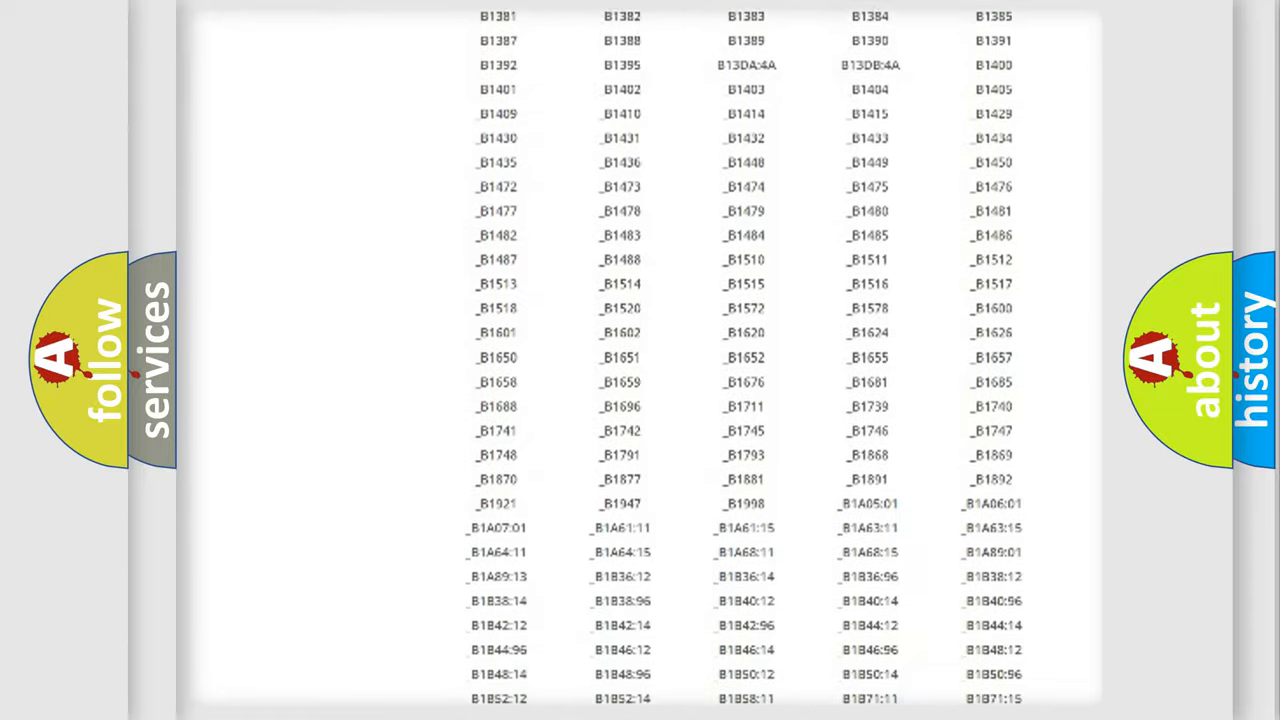
pyautogui.scroll(3)
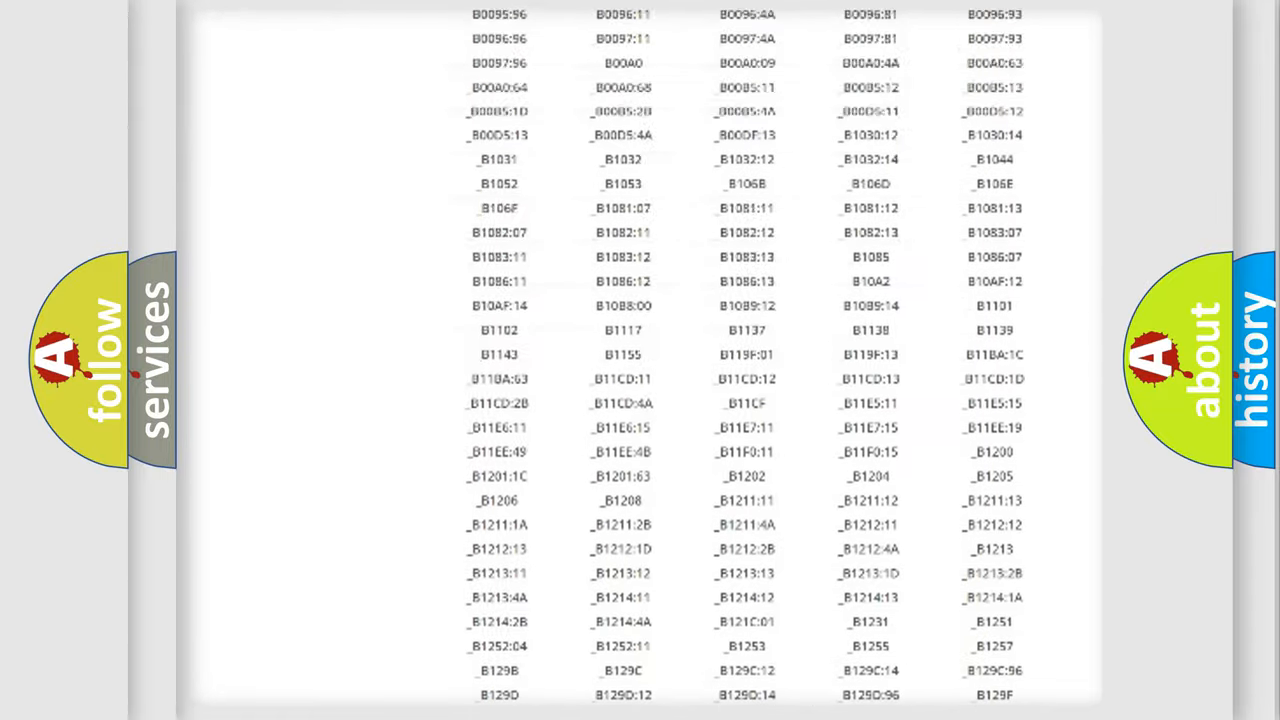
pyautogui.scroll(3)
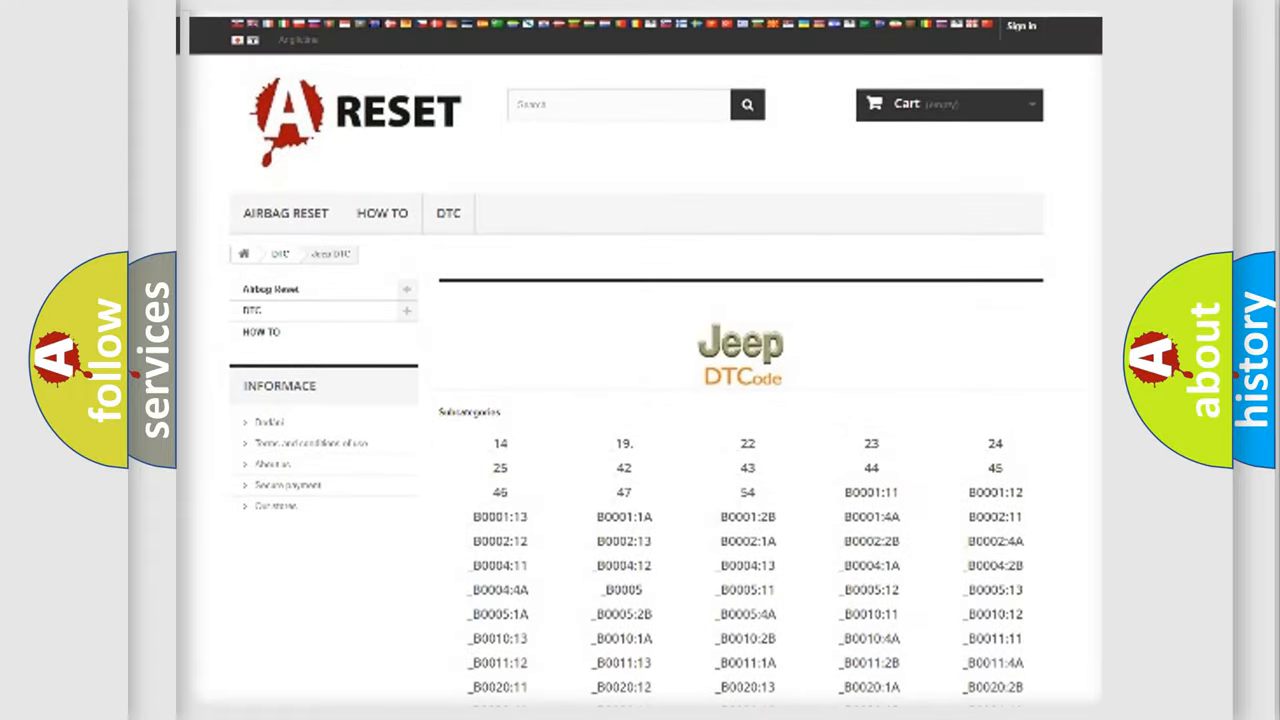